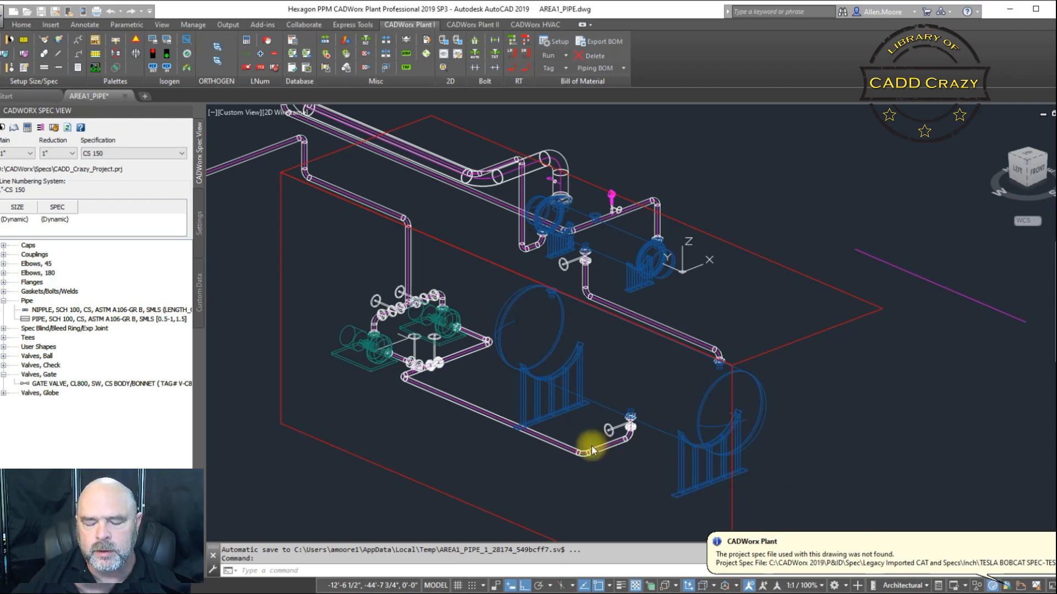
pyautogui.moveTo(552, 479)
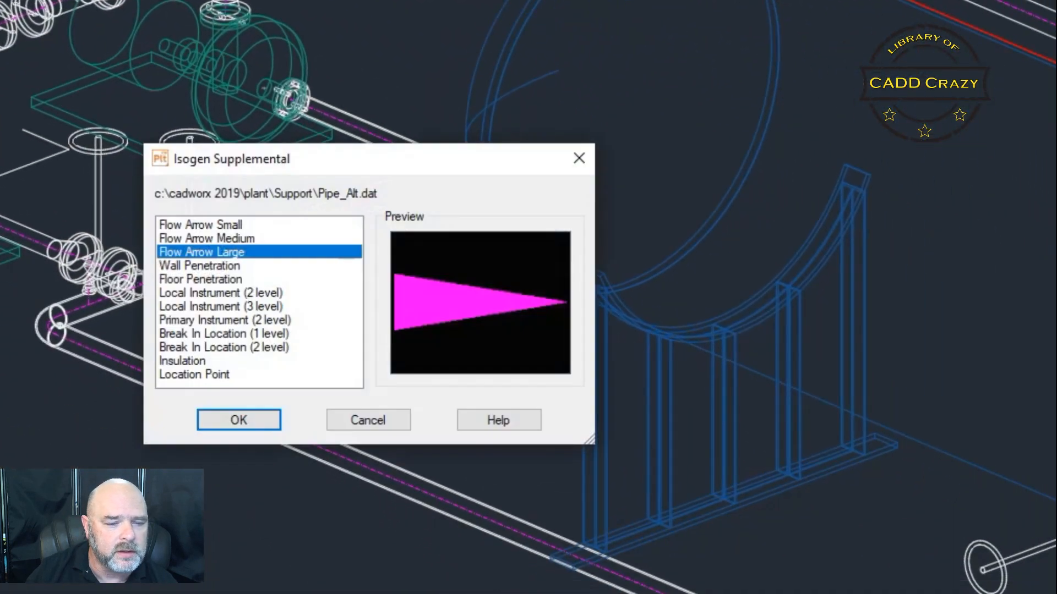
pyautogui.moveTo(458, 199)
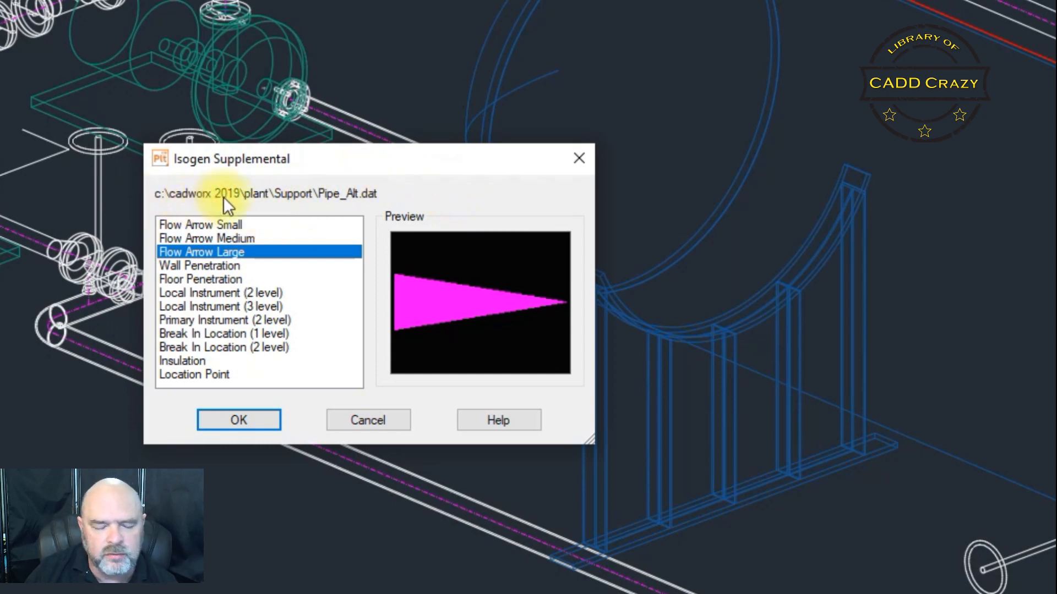
pyautogui.moveTo(365, 206)
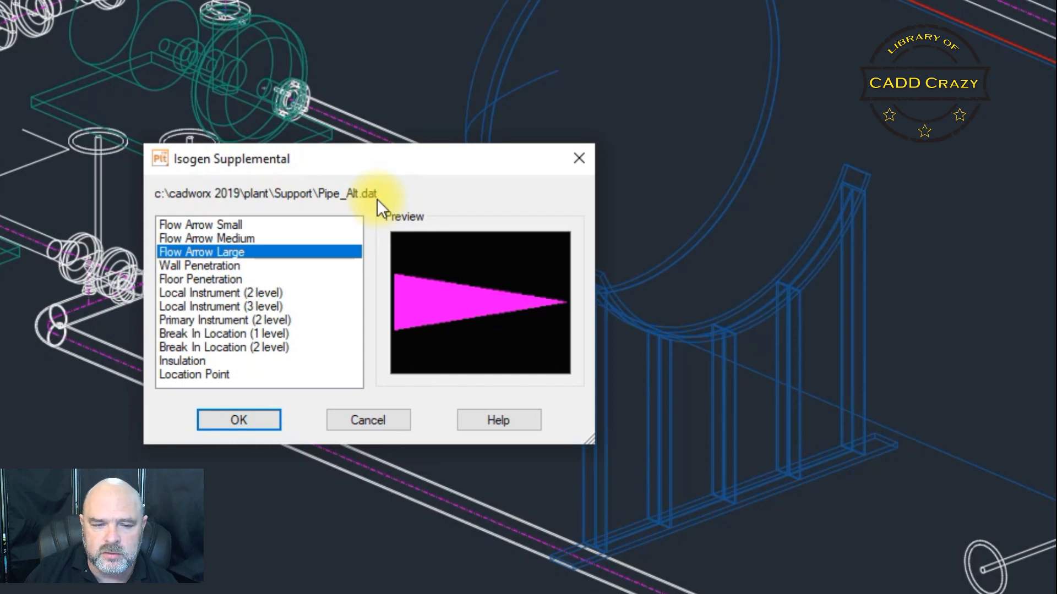
pyautogui.moveTo(337, 209)
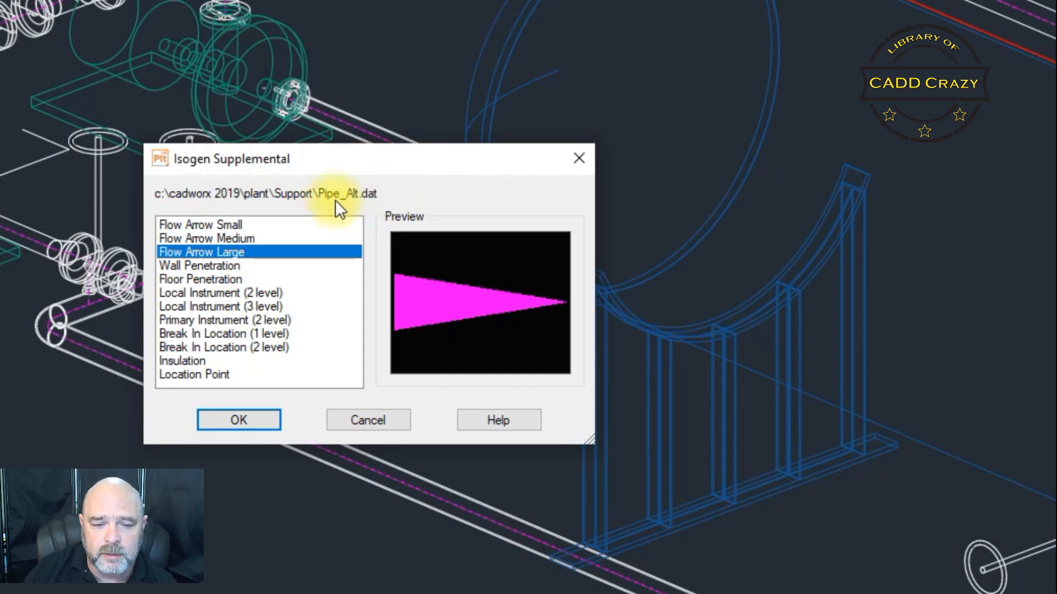
pyautogui.moveTo(378, 208)
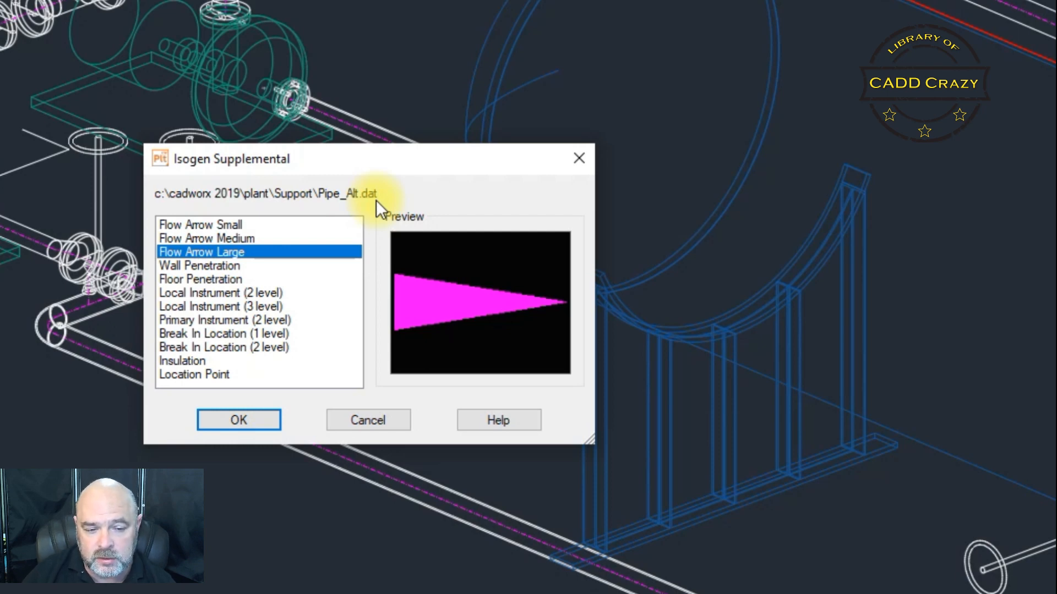
pyautogui.moveTo(384, 210)
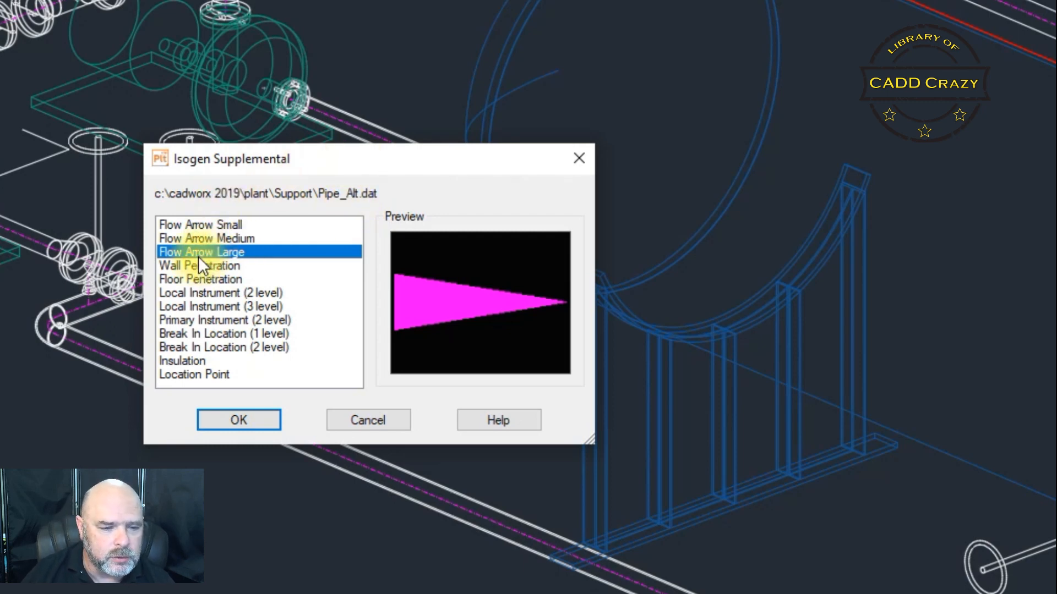
# - Preview Flow Arrow Small, then select Flow Arrow Large in the symbol list
pyautogui.click(199, 224)
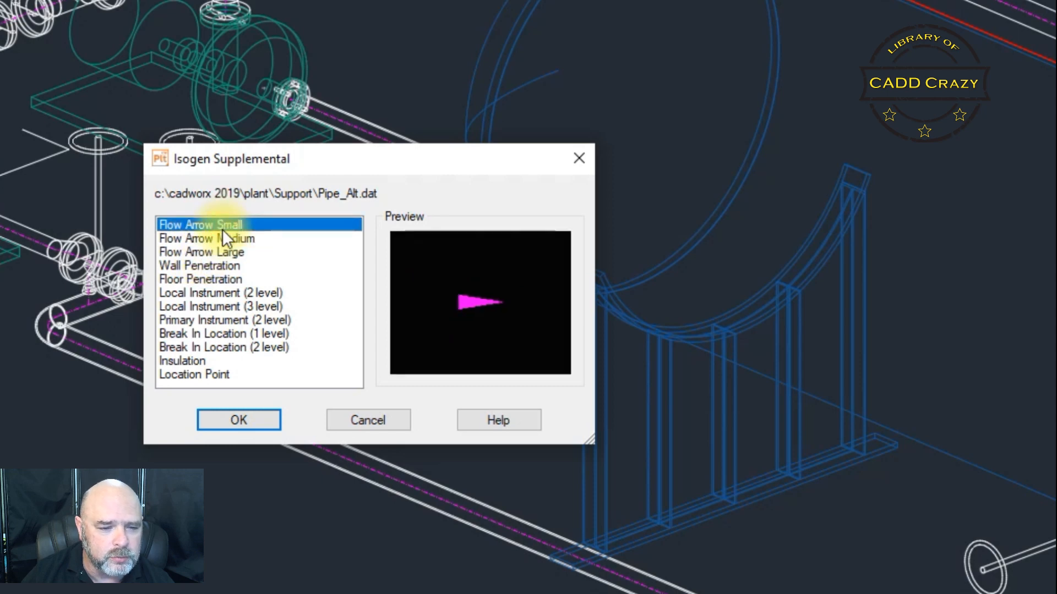
pyautogui.click(201, 252)
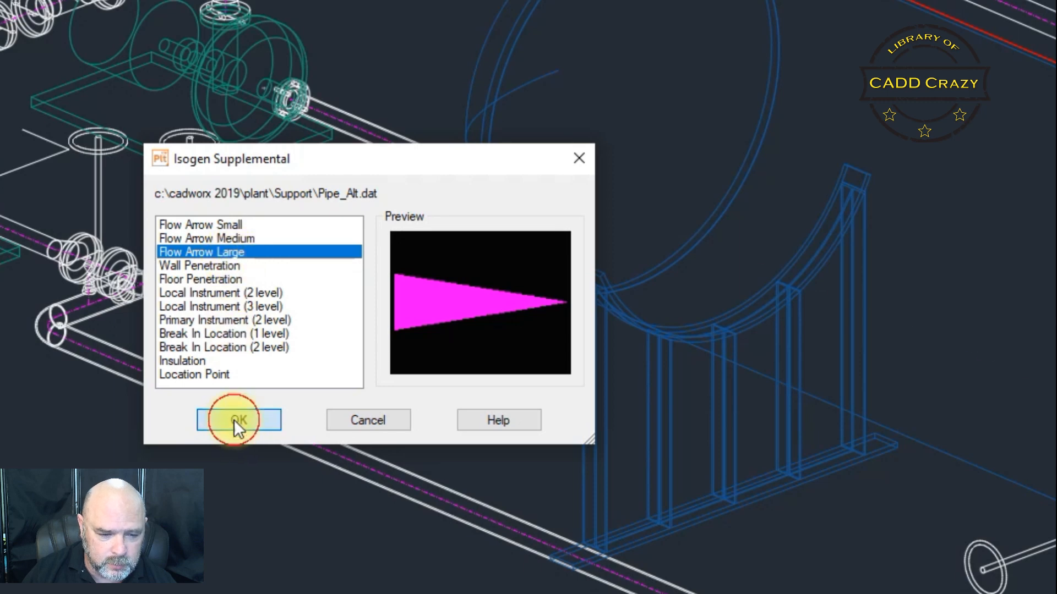
# - Snap the large flow arrow to the nearest point on the pipe with flow direction 90
pyautogui.click(238, 420)
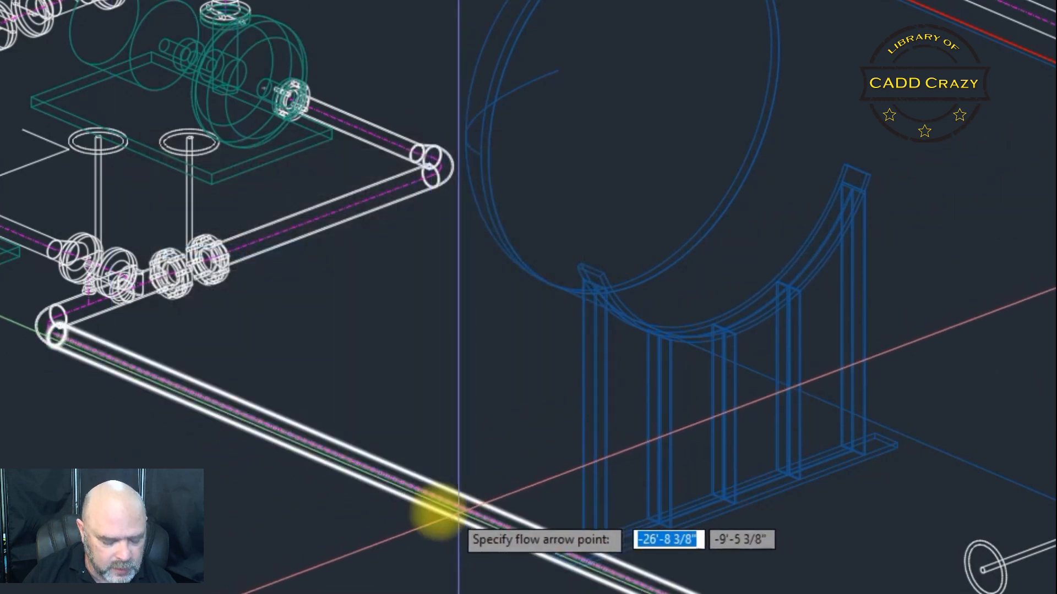
pyautogui.moveTo(368, 371)
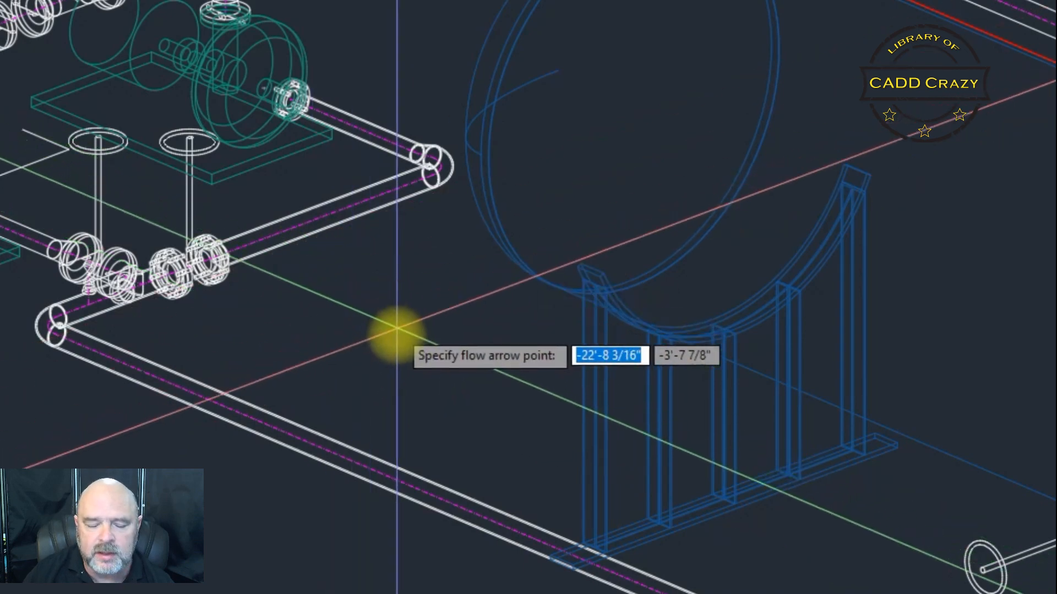
pyautogui.rightClick(397, 344)
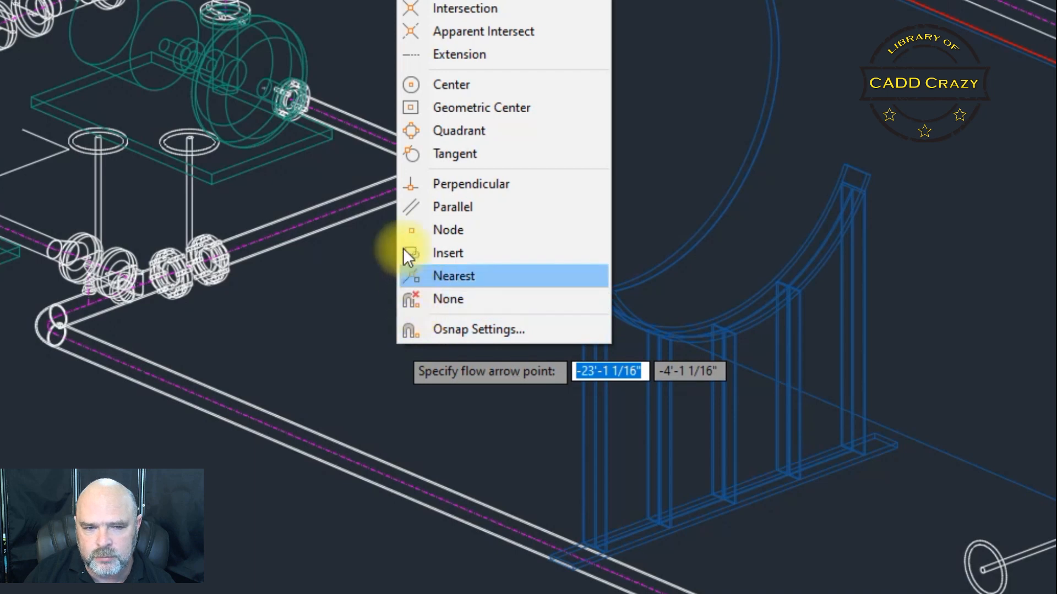
pyautogui.click(453, 275)
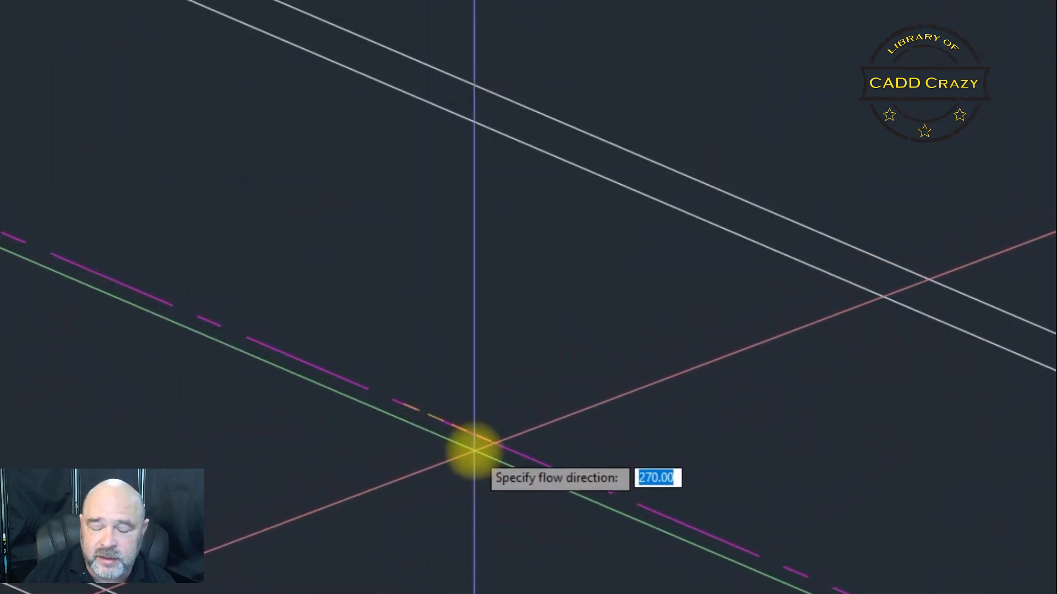
pyautogui.moveTo(681, 482)
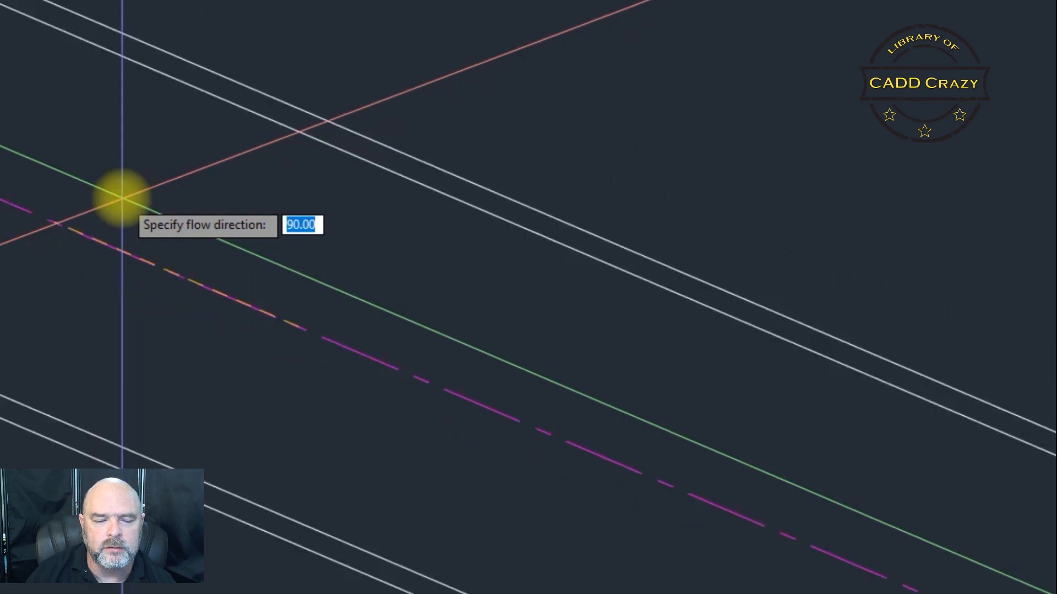
pyautogui.click(603, 378)
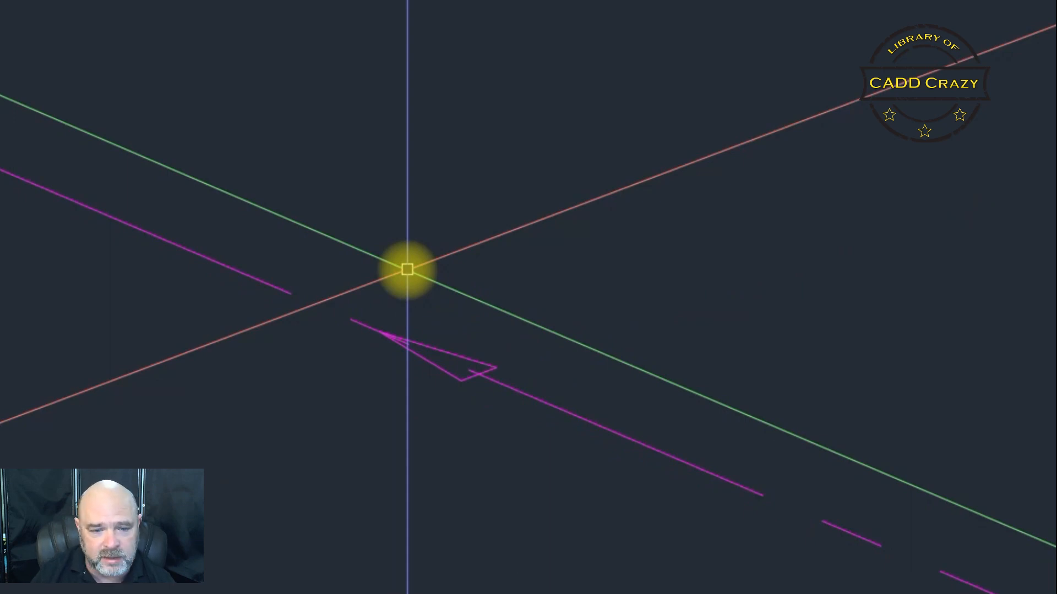
# - Scale the flow arrow with SC, then start GROUP to combine it with the pipe
pyautogui.write('sc')
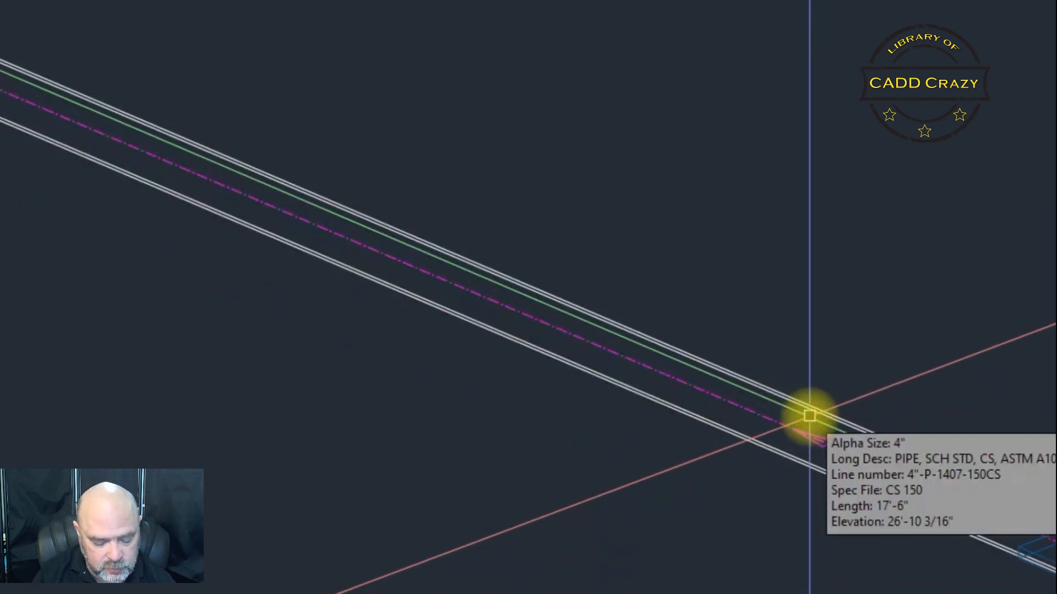
pyautogui.write('GROUP')
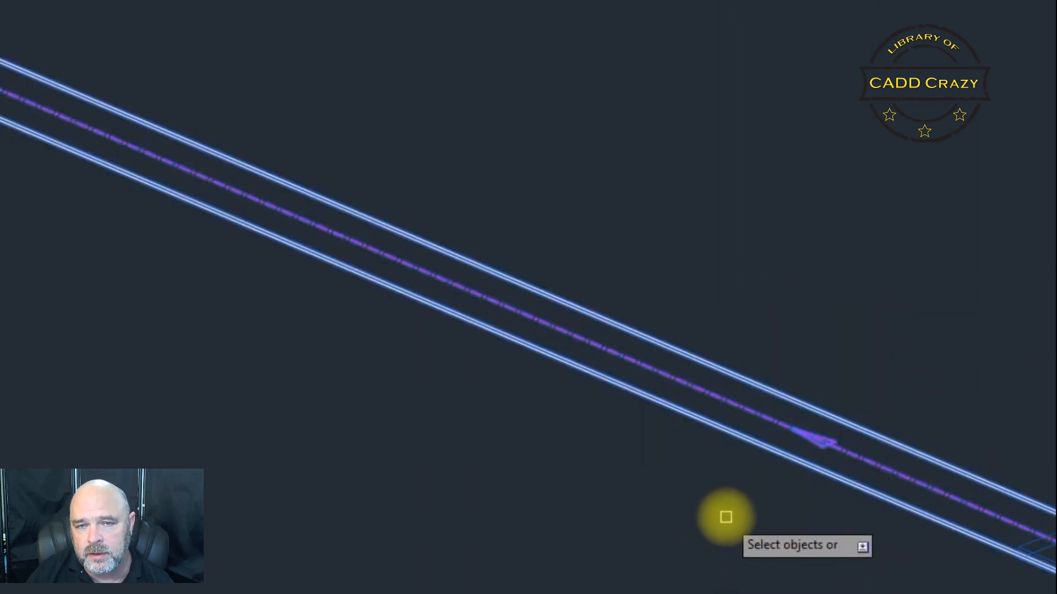
# - Finish the selection set so the flow arrow and pipe become one group
pyautogui.rightClick(726, 517)
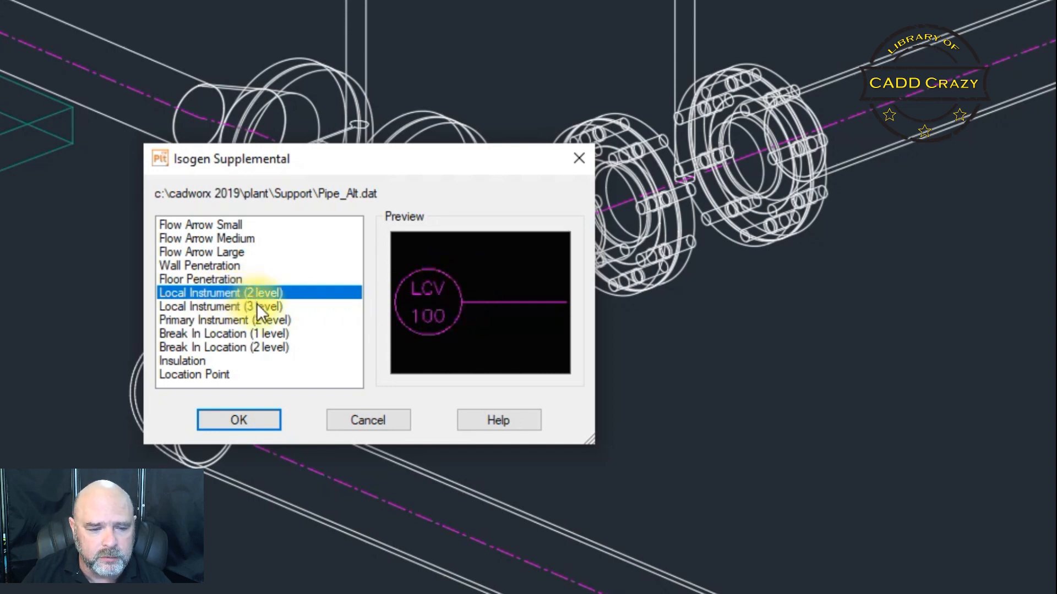
# - Compare the 3-level local and 2-level primary bubbles, then accept Local Instrument (2 level)
pyautogui.click(220, 306)
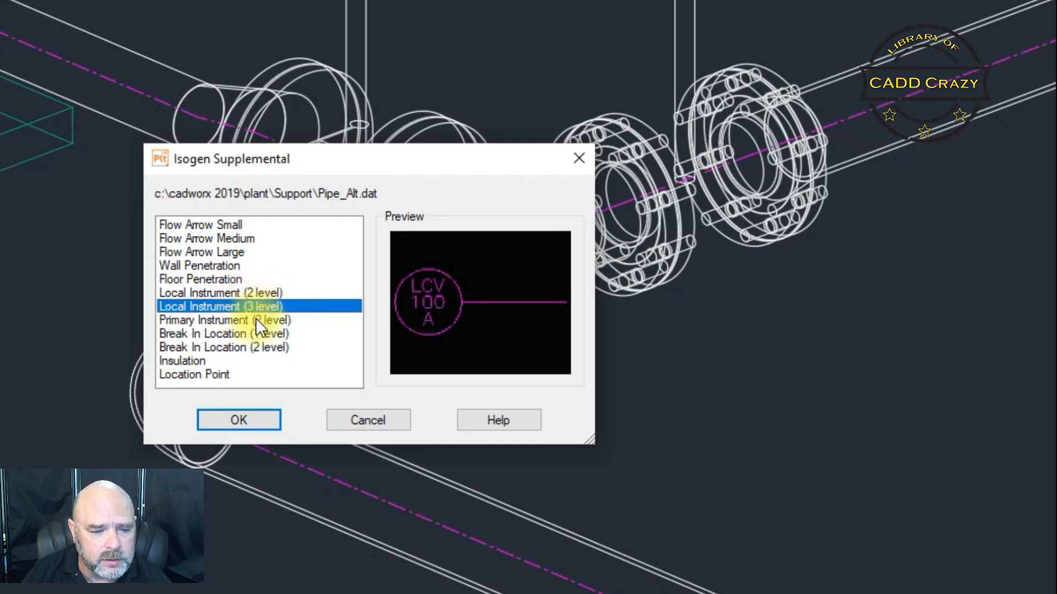
pyautogui.click(224, 319)
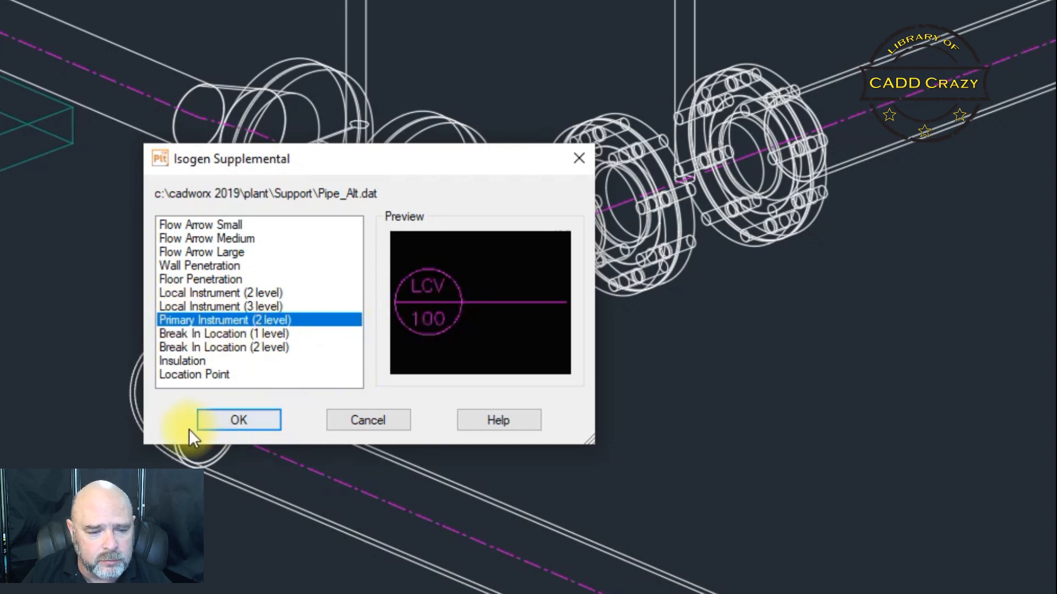
pyautogui.click(220, 293)
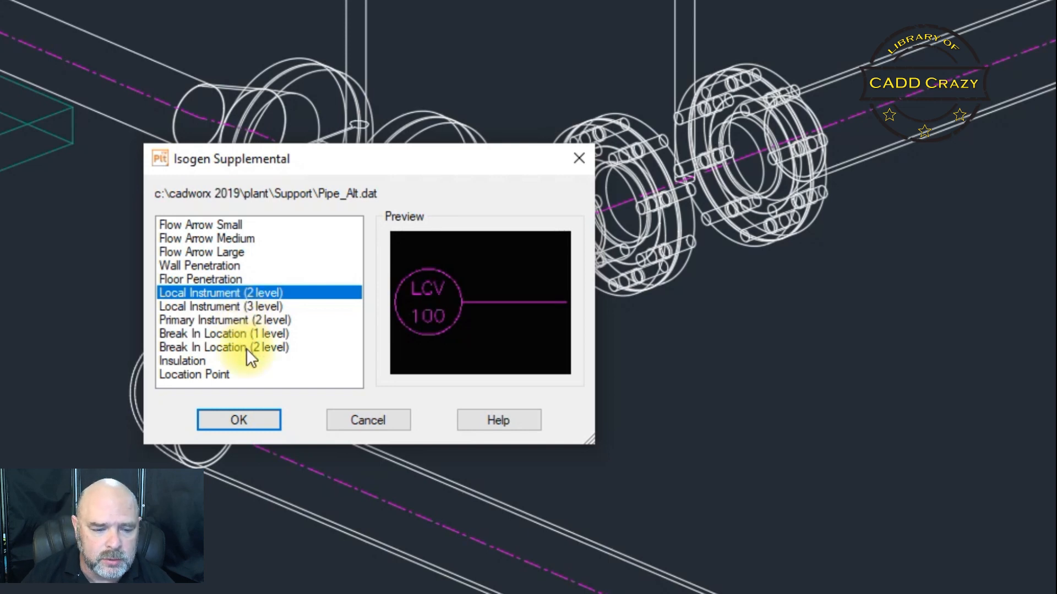
pyautogui.click(238, 420)
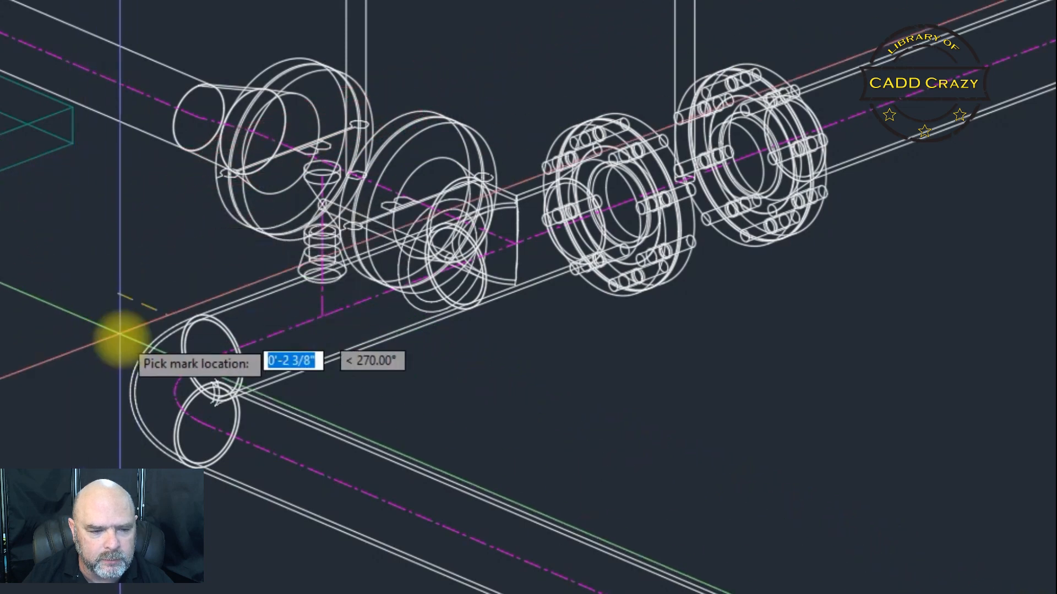
pyautogui.moveTo(320, 274)
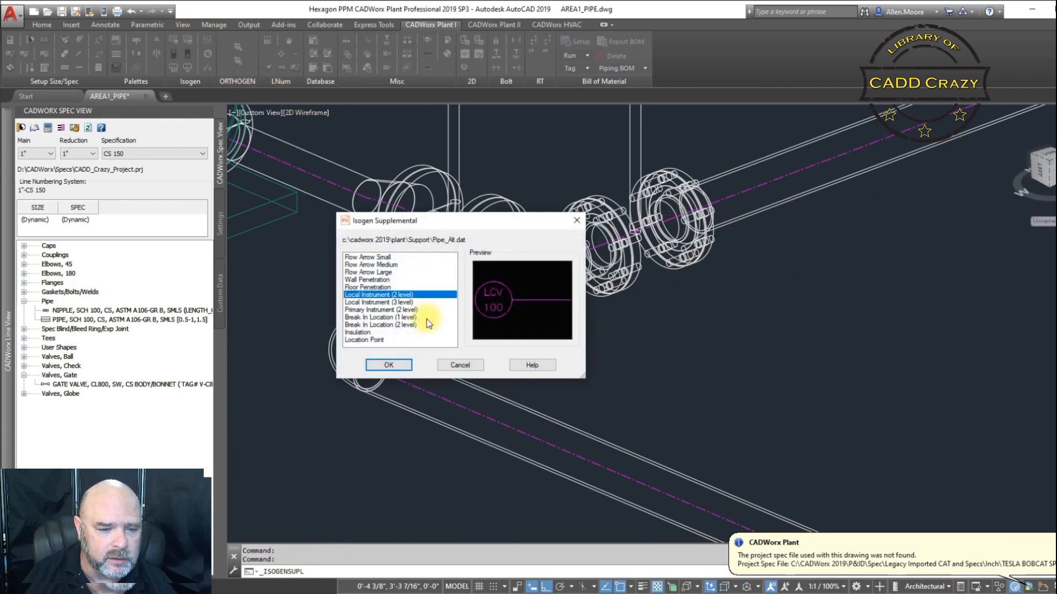
# - Attach the instrument mark at the gauge fitting with labels PI over 1111
pyautogui.click(388, 364)
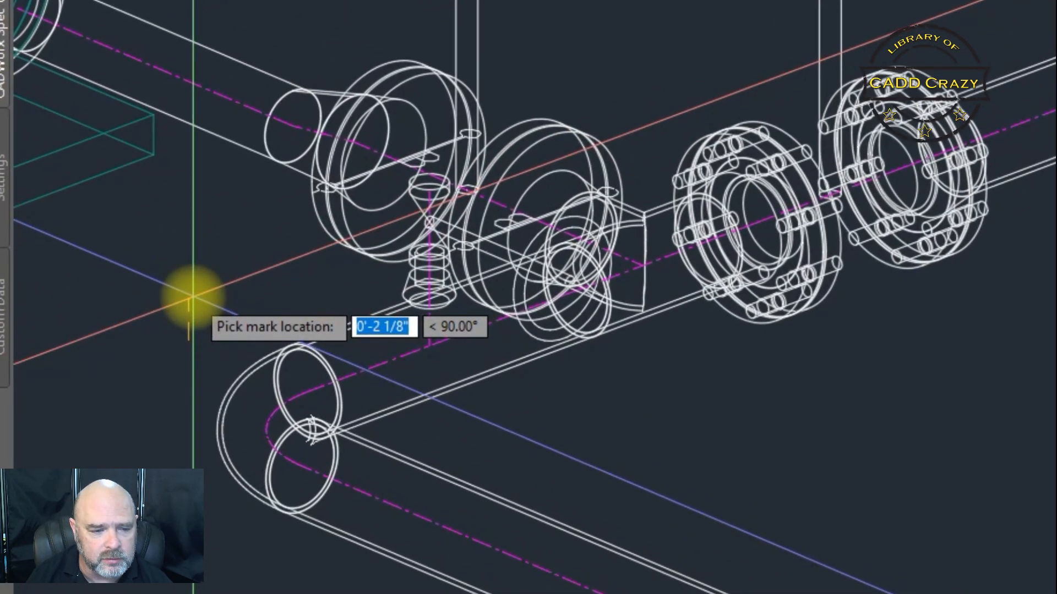
pyautogui.click(193, 296)
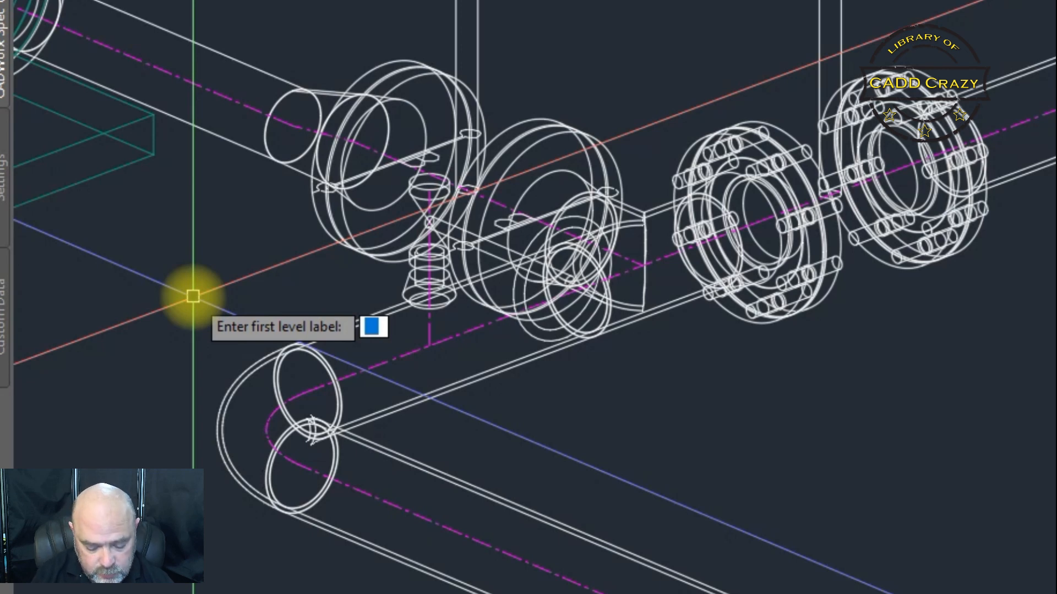
pyautogui.write('PI')
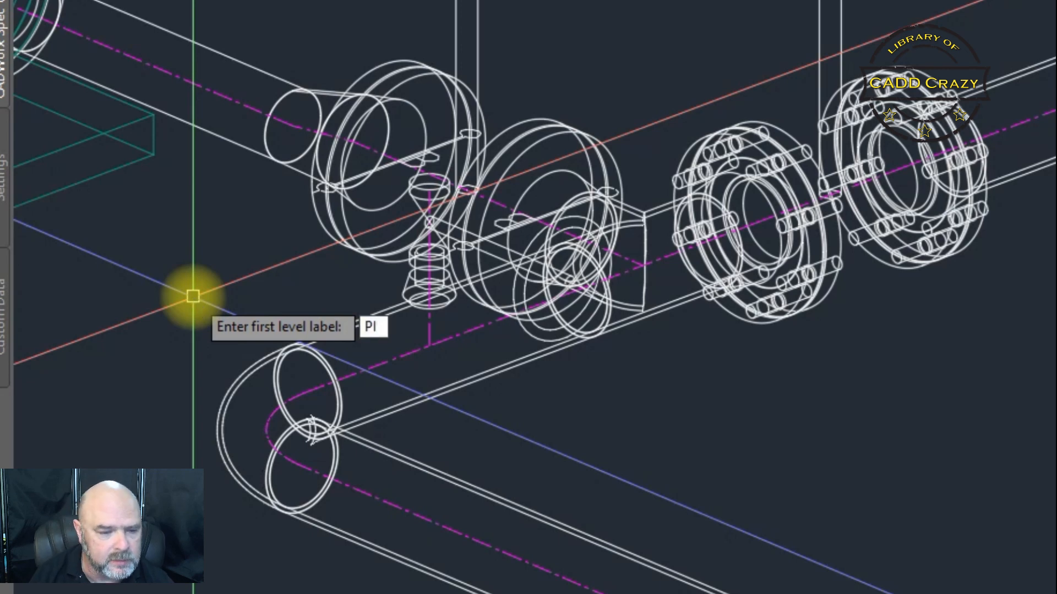
pyautogui.press('enter')
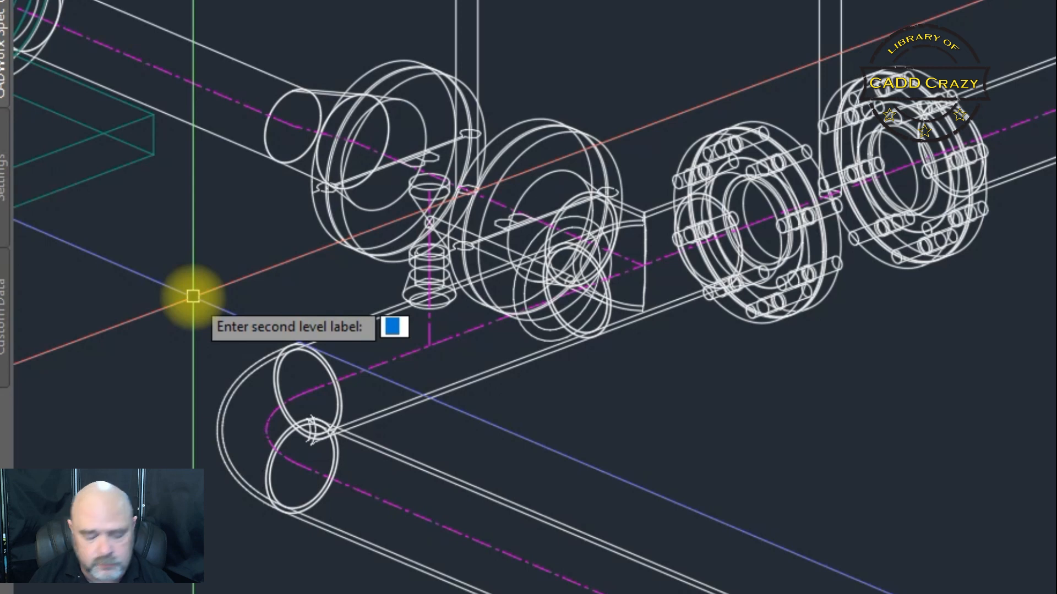
pyautogui.write('1111')
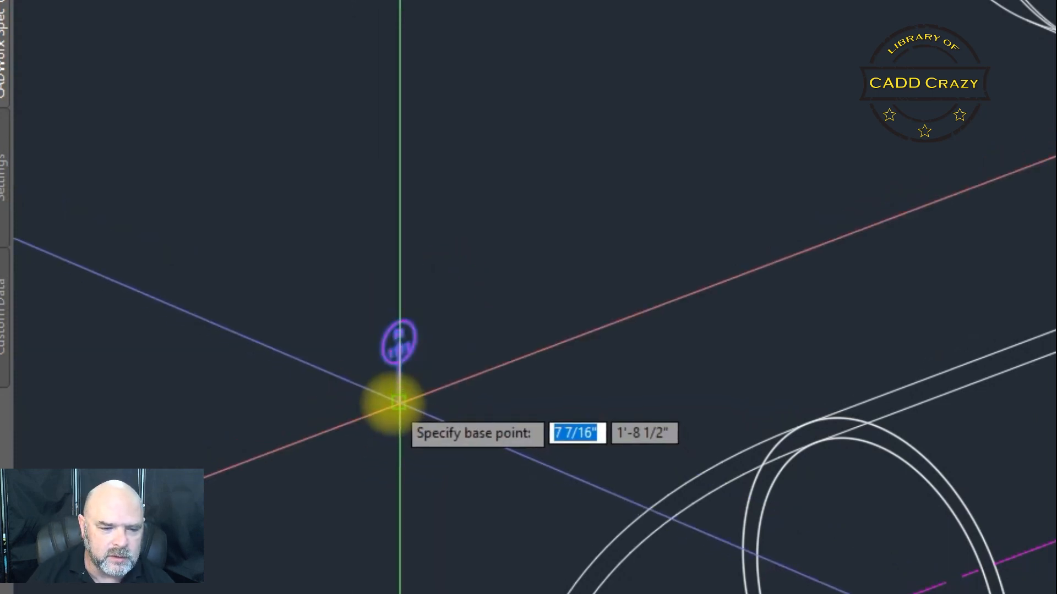
# - Drop the PI 1111 bubble above the gauge fitting and select it to adjust position
pyautogui.click(398, 406)
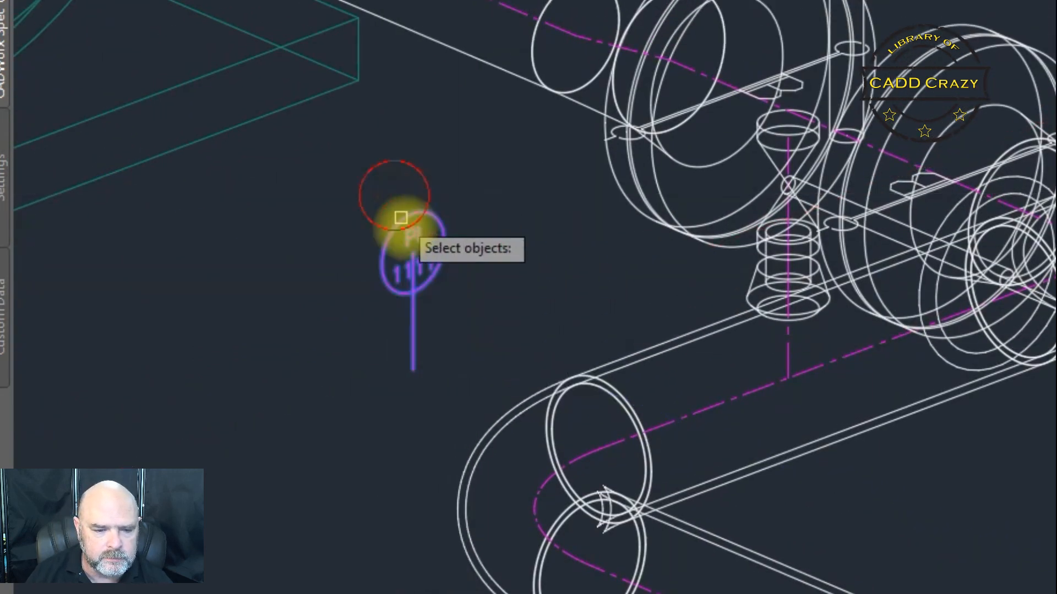
pyautogui.click(400, 218)
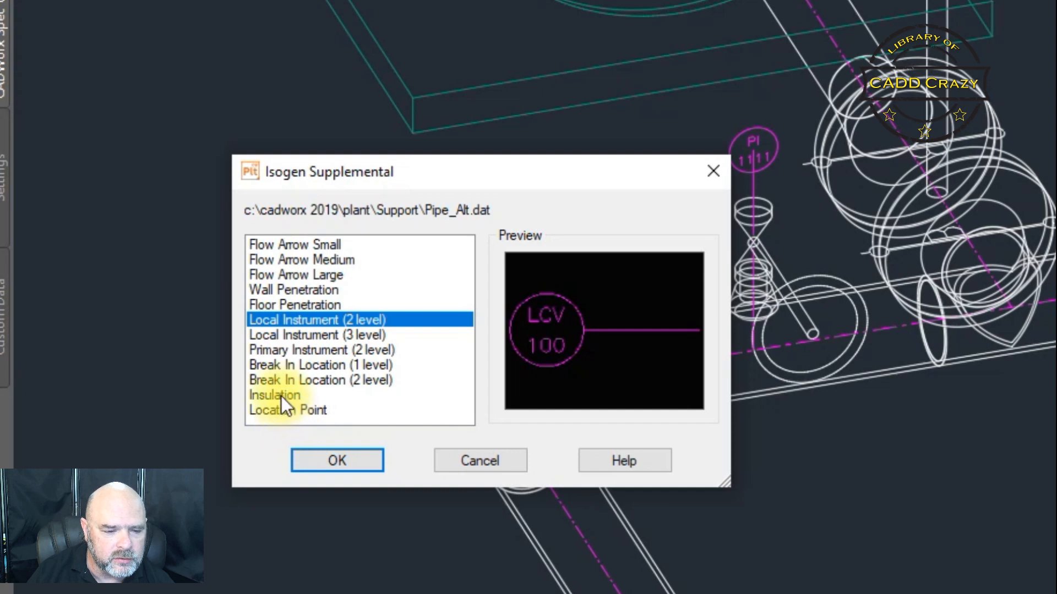
# - Choose Insulation and place the mark's end point on the diagonal pipe via snap
pyautogui.click(275, 395)
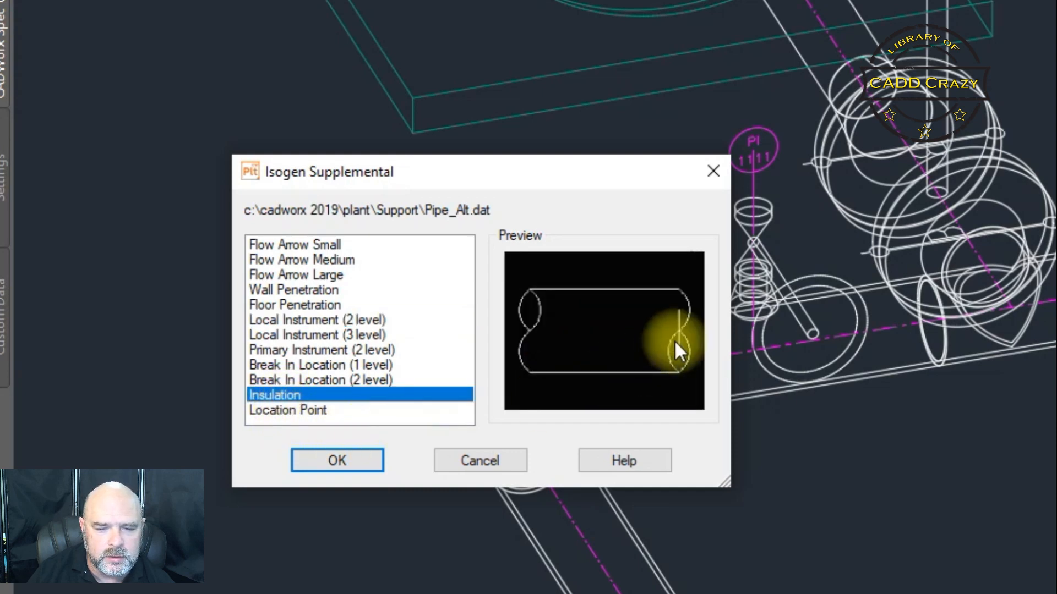
pyautogui.moveTo(546, 367)
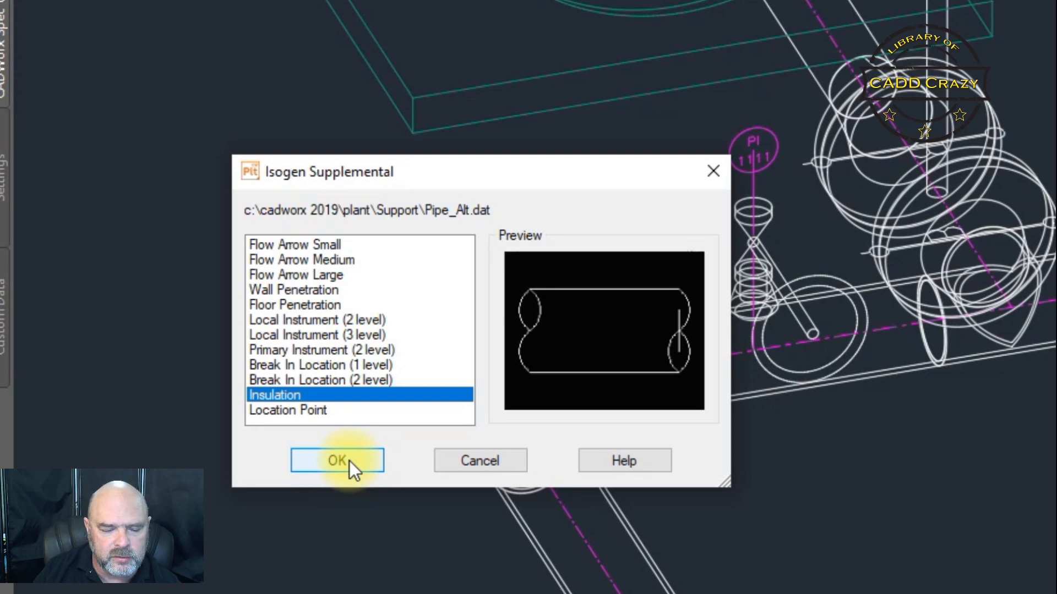
pyautogui.click(337, 461)
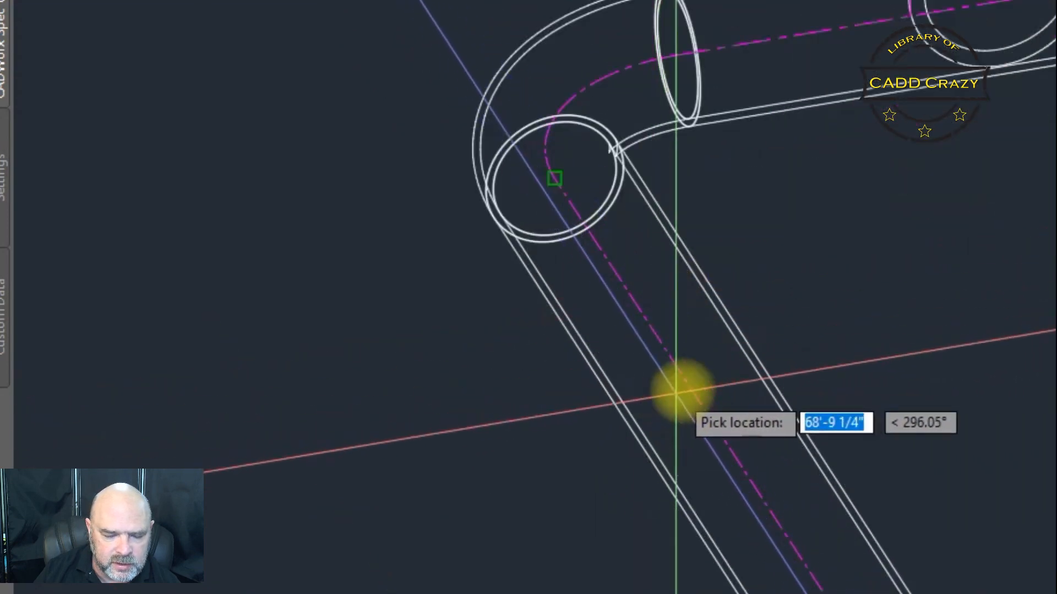
pyautogui.rightClick(681, 387)
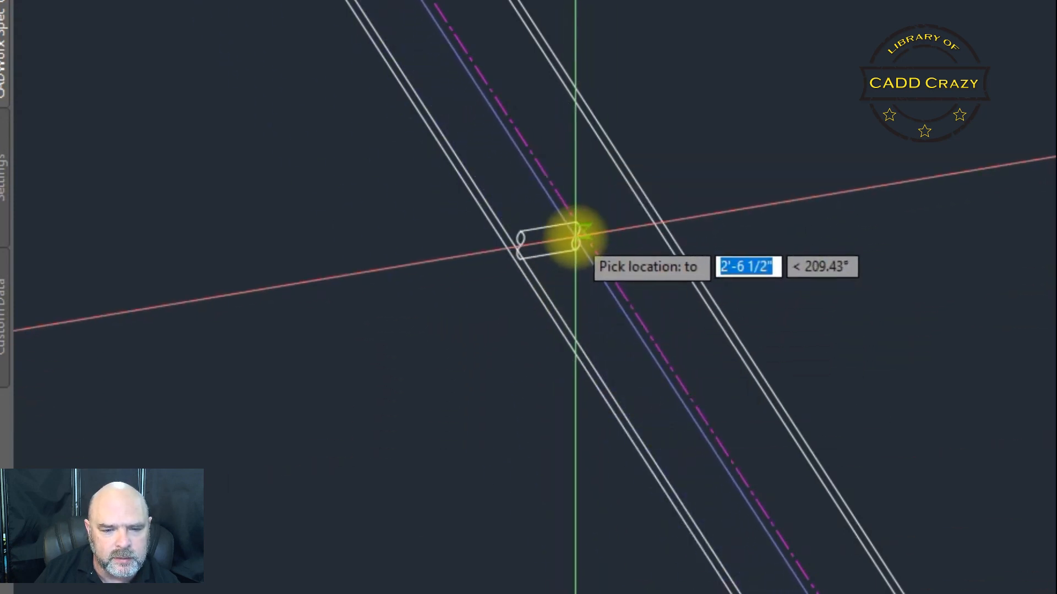
pyautogui.click(572, 235)
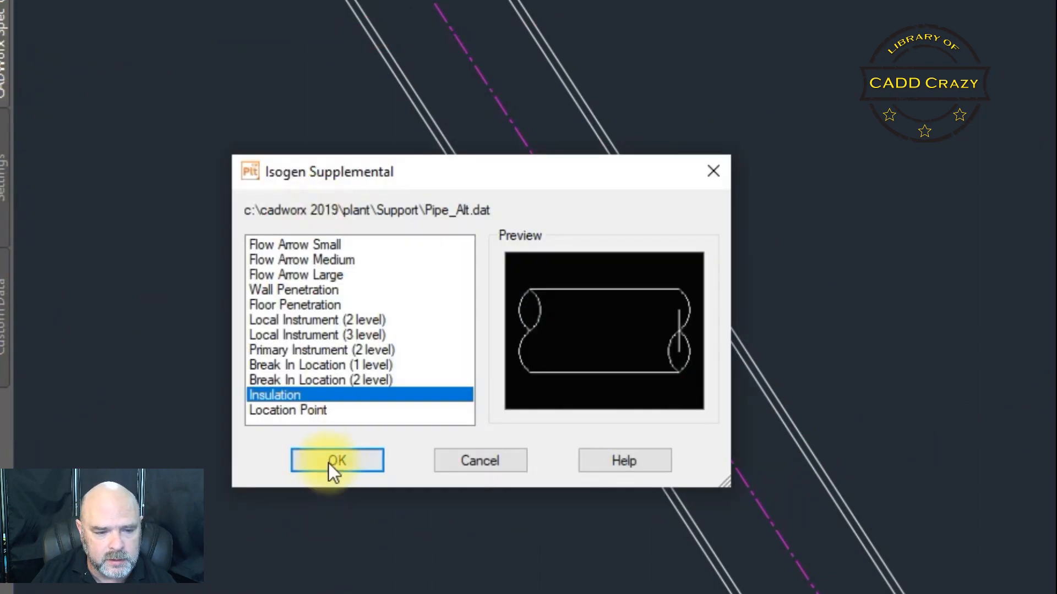
# - Place a second insulation mark on the diagonal pipe using Quadrant snap
pyautogui.click(337, 460)
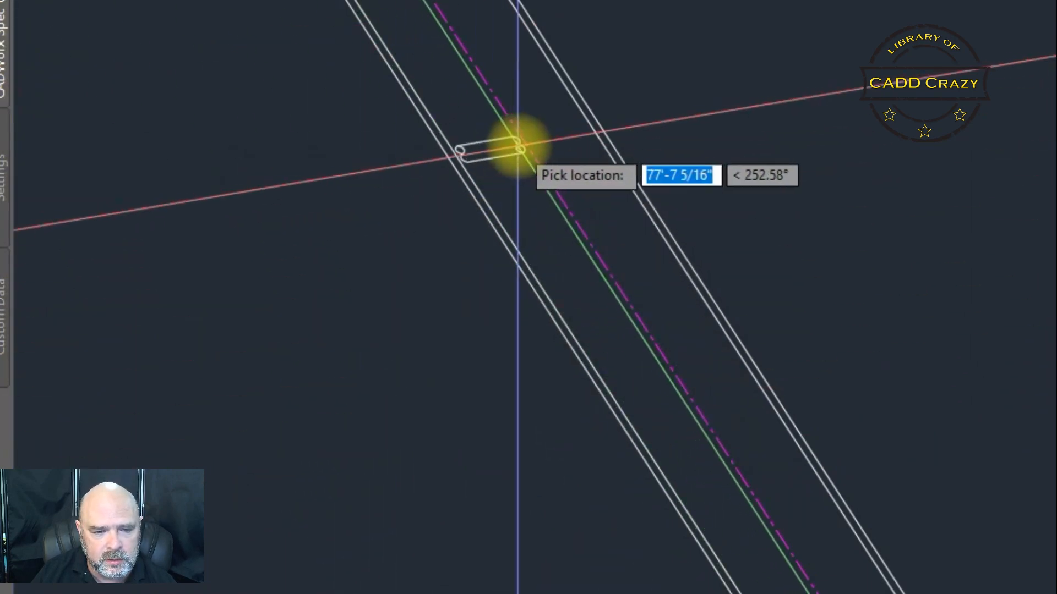
pyautogui.rightClick(518, 145)
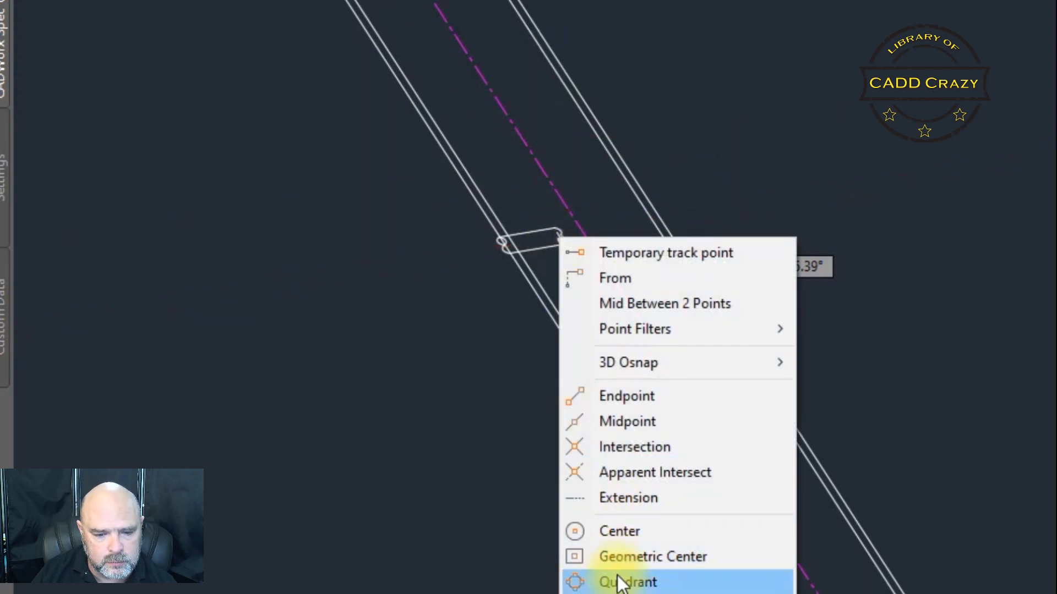
pyautogui.click(627, 581)
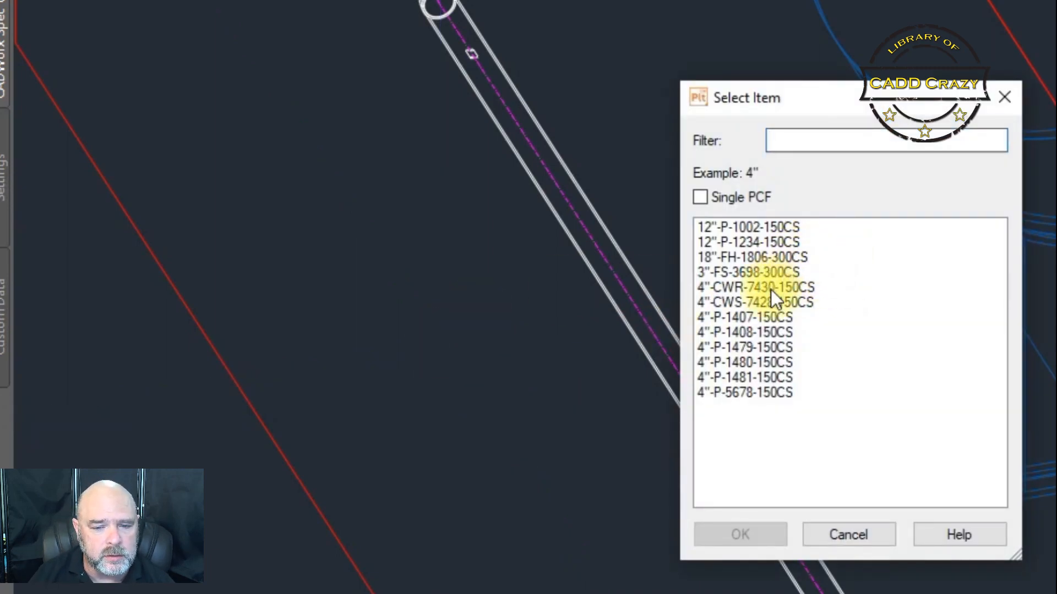
# - Select line 4"-P-1407-150CS in the Isogen item list and run the isometric
pyautogui.click(744, 317)
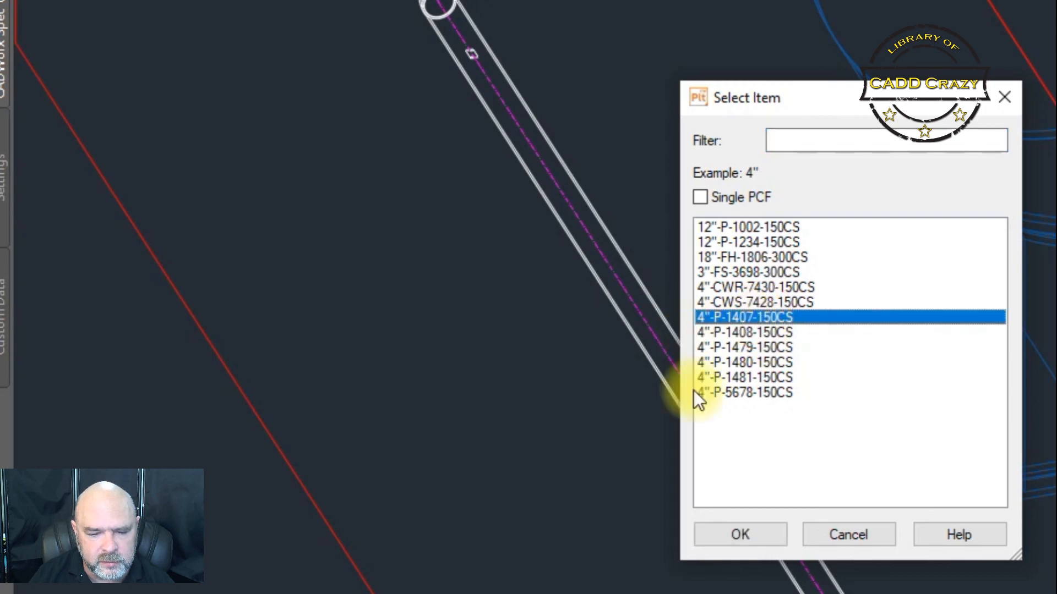
pyautogui.click(740, 535)
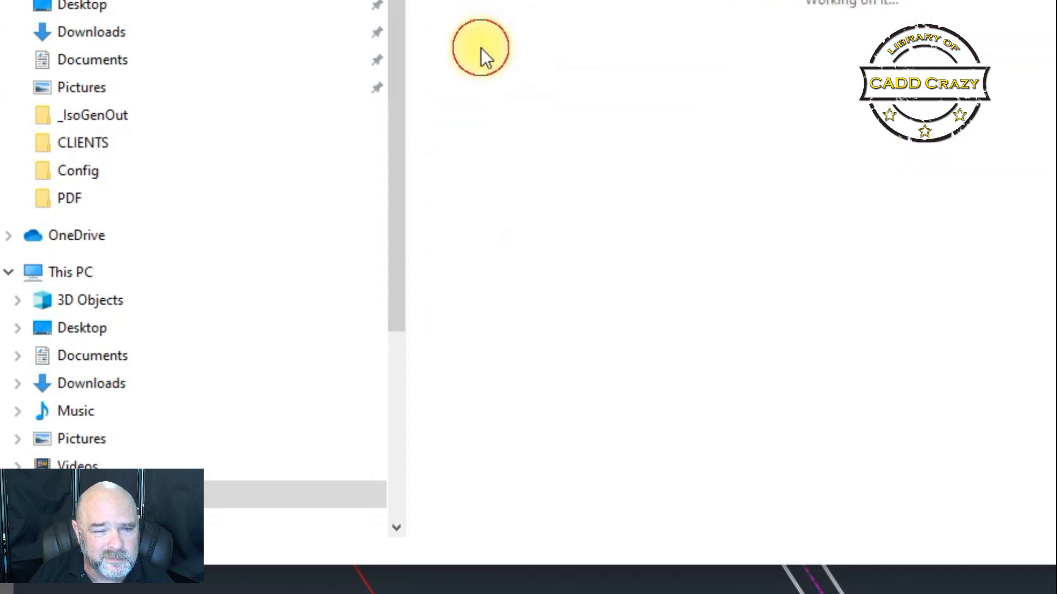
# - Open 4_-P-1407-150CS-SHT01.DWG from the Isogen output folder in File Explorer
pyautogui.click(539, 114)
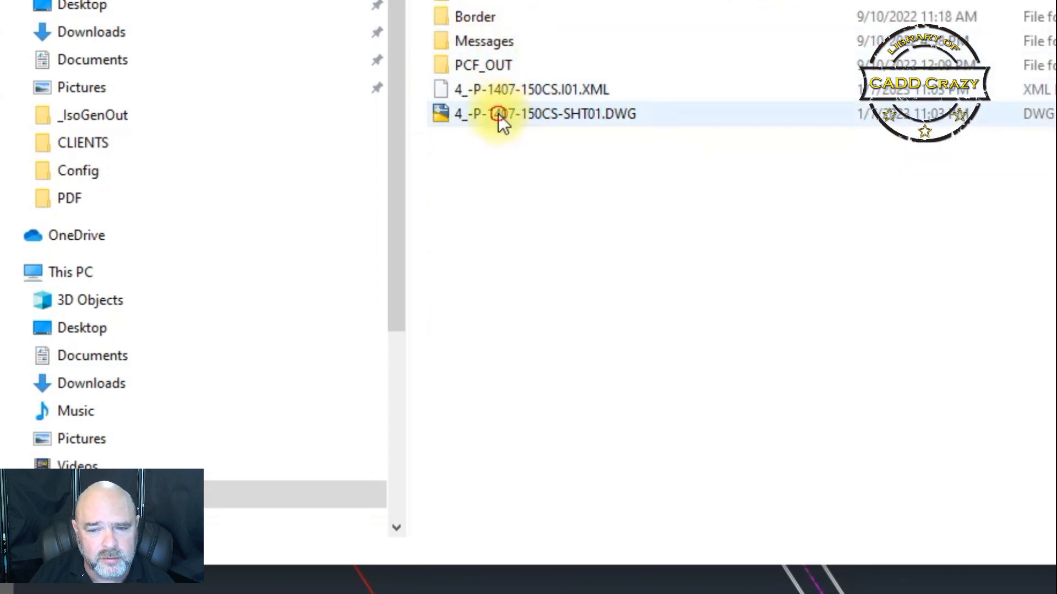
pyautogui.click(546, 114)
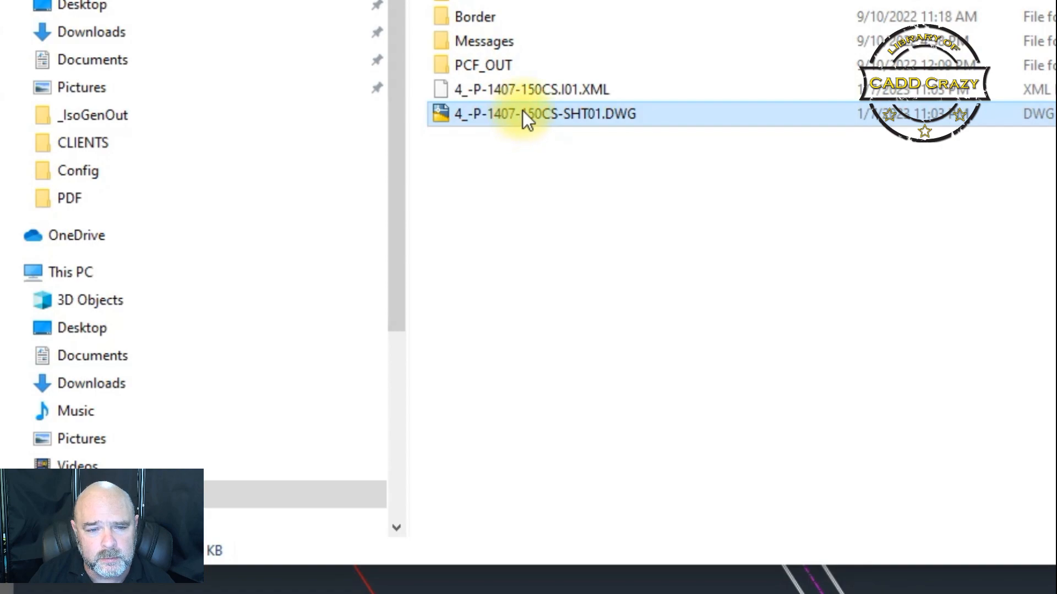
pyautogui.doubleClick(545, 113)
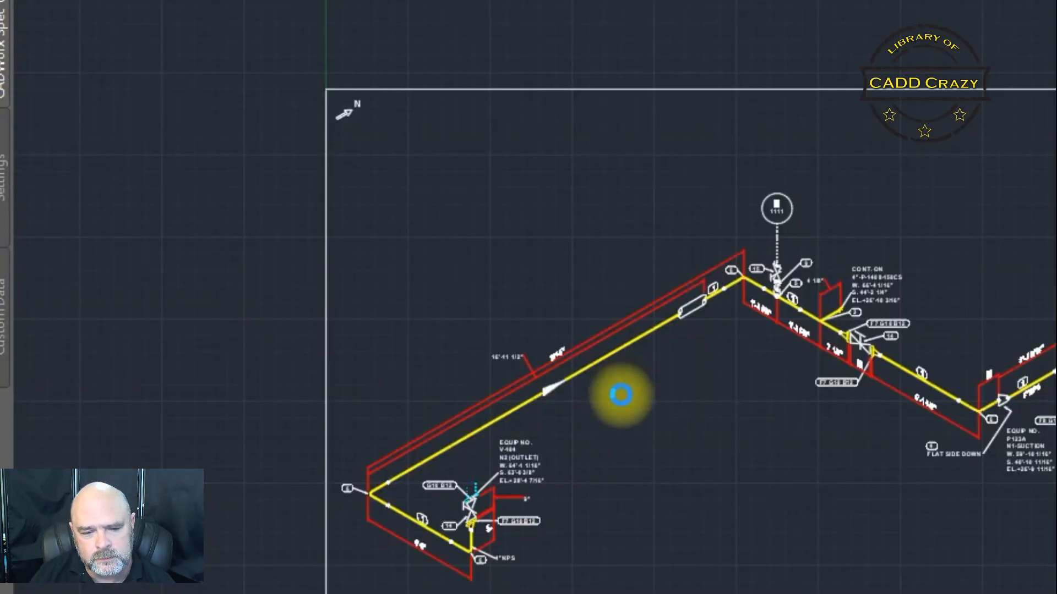